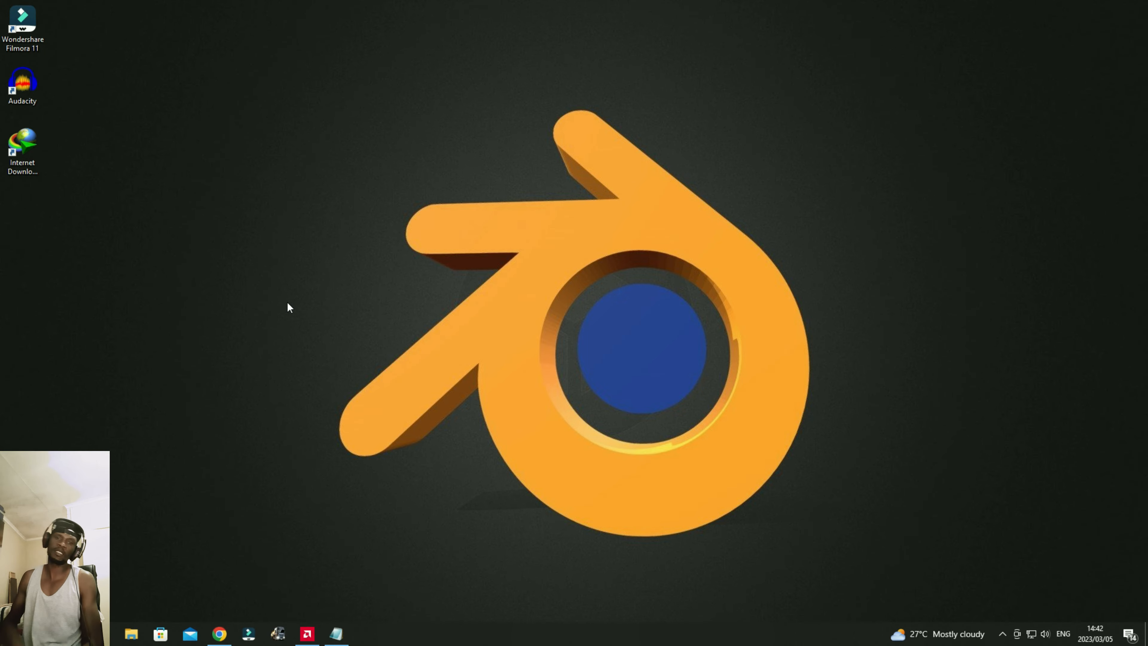
{"action": "mouse_move", "coordinate": [277, 469]}
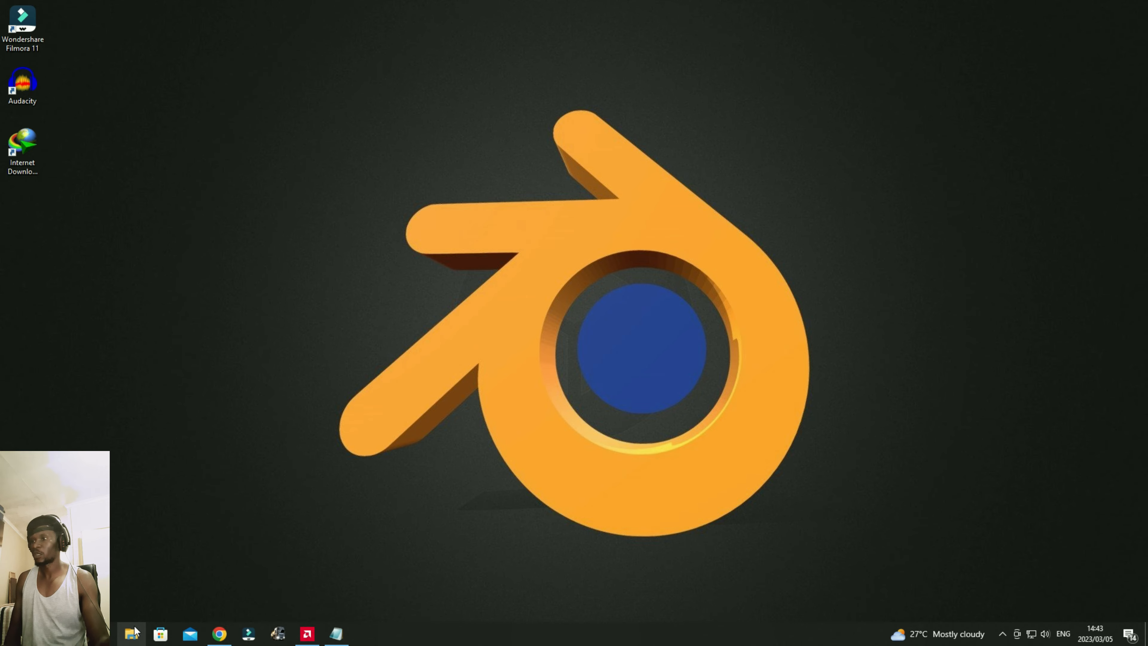
Open the Euro Truck Simulator 2 folder under Documents in File Explorer
{"action": "left_click", "coordinate": [131, 634]}
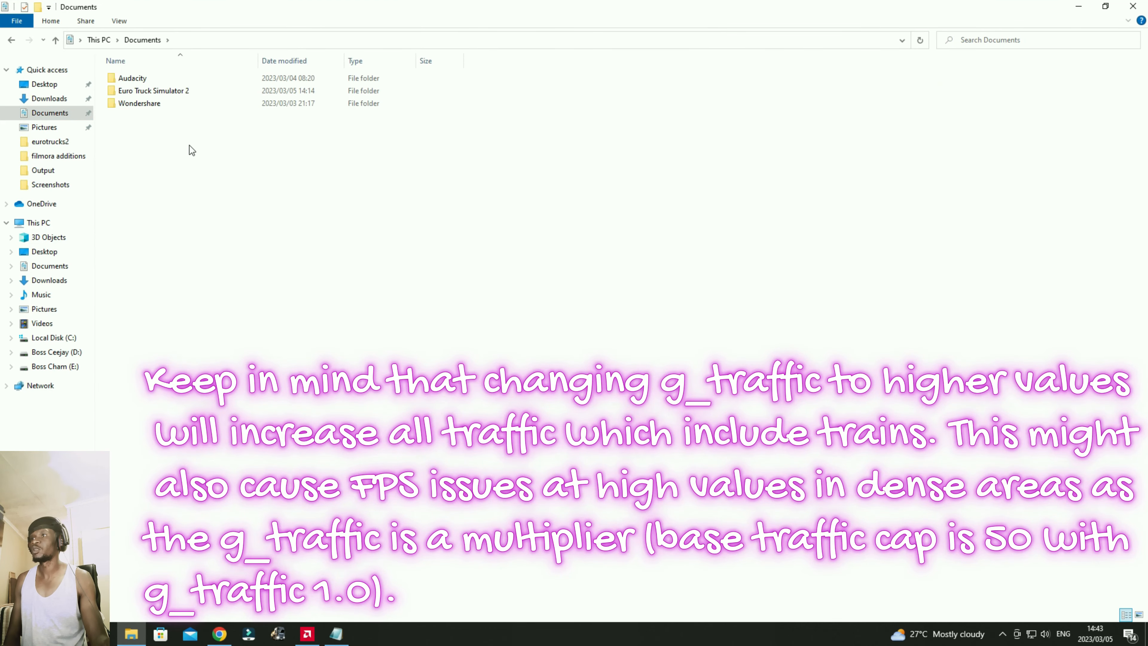
{"action": "left_click", "coordinate": [153, 90]}
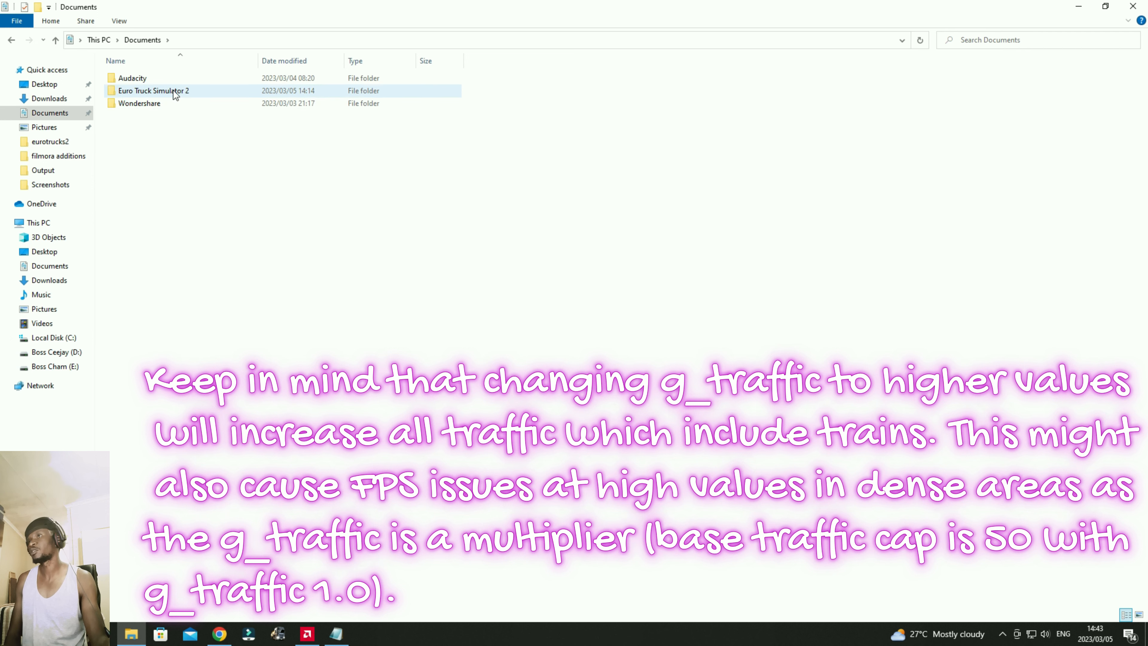
{"action": "double_click", "coordinate": [153, 90]}
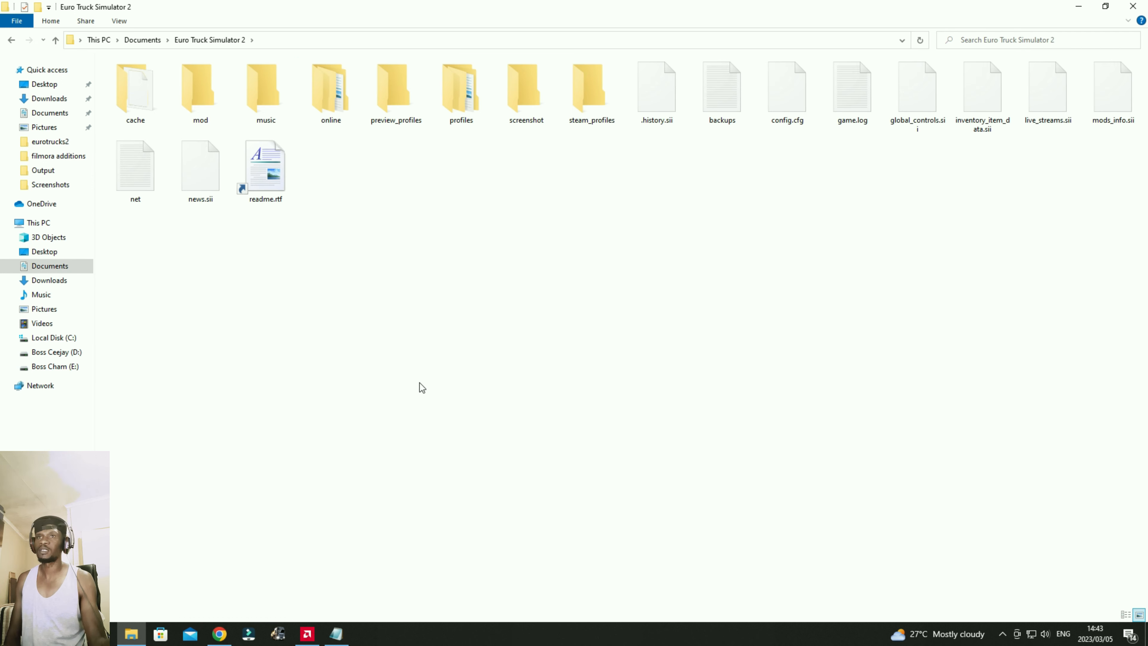
{"action": "mouse_move", "coordinate": [799, 144]}
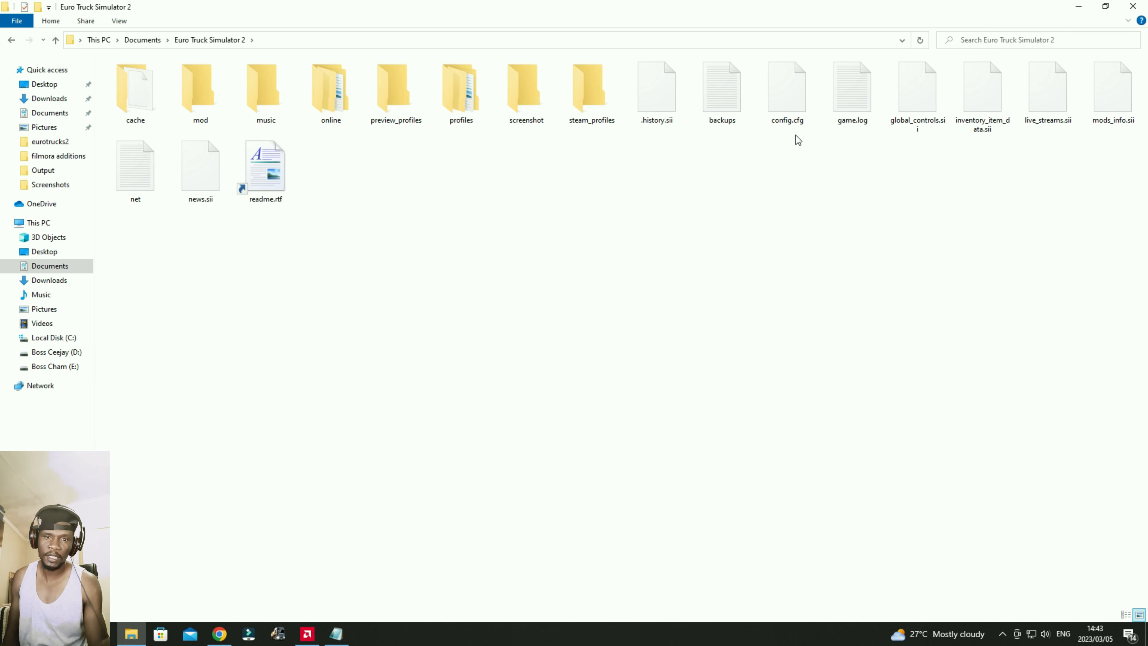
Set config.cfg to always open with Notepad via its Properties
{"action": "right_click", "coordinate": [786, 92]}
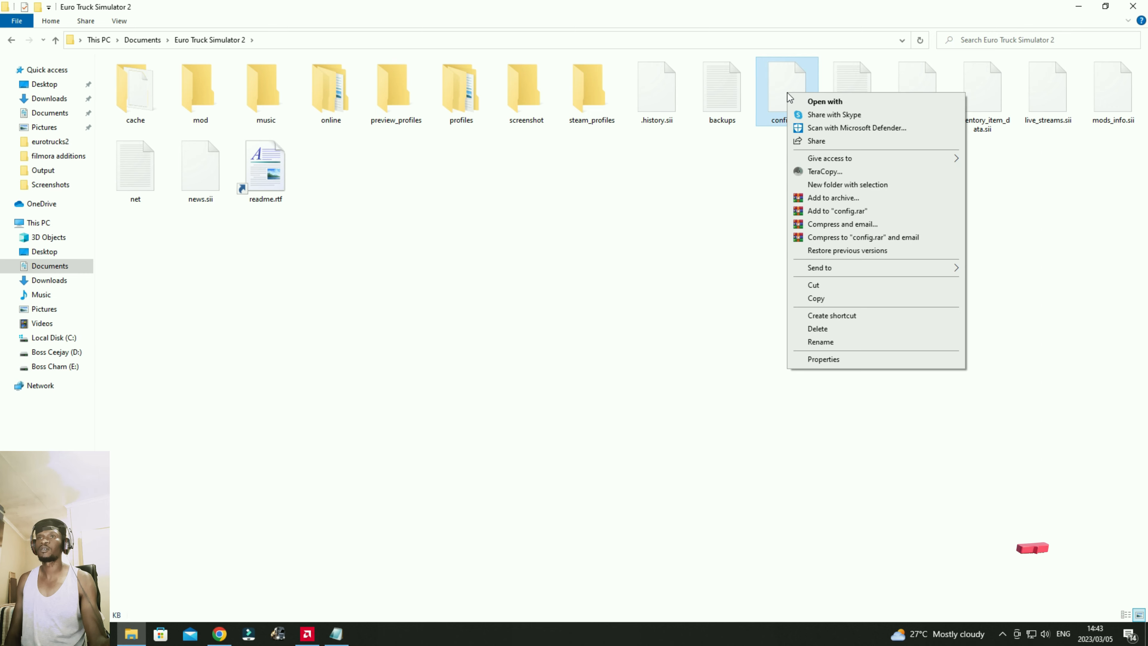
{"action": "mouse_move", "coordinate": [823, 359]}
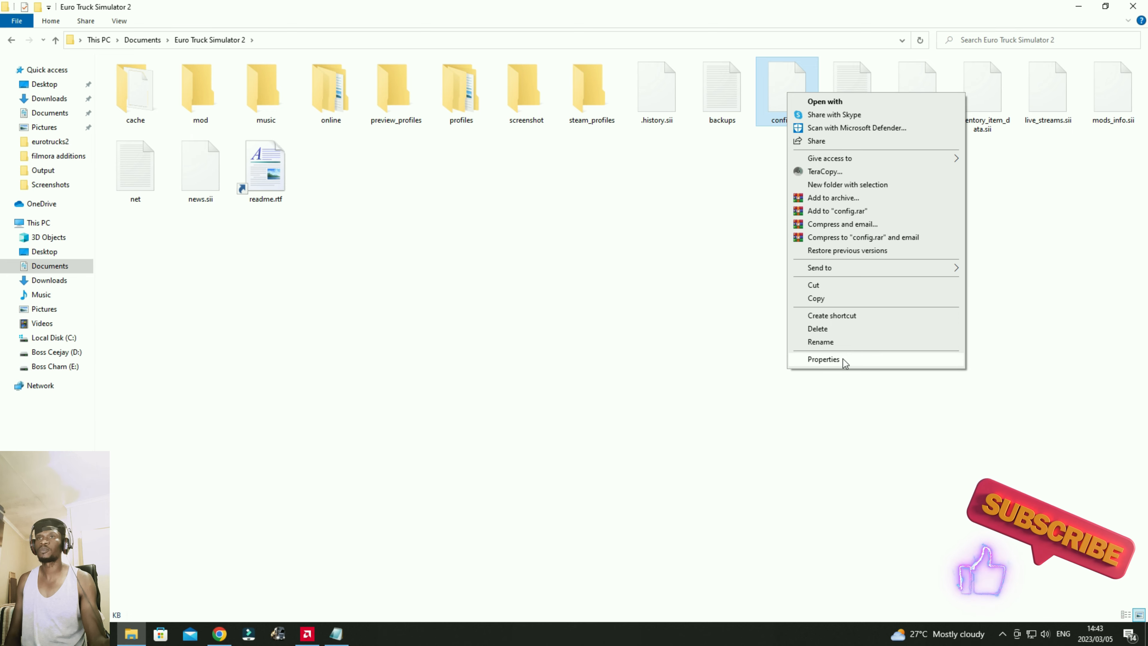
{"action": "left_click", "coordinate": [823, 359]}
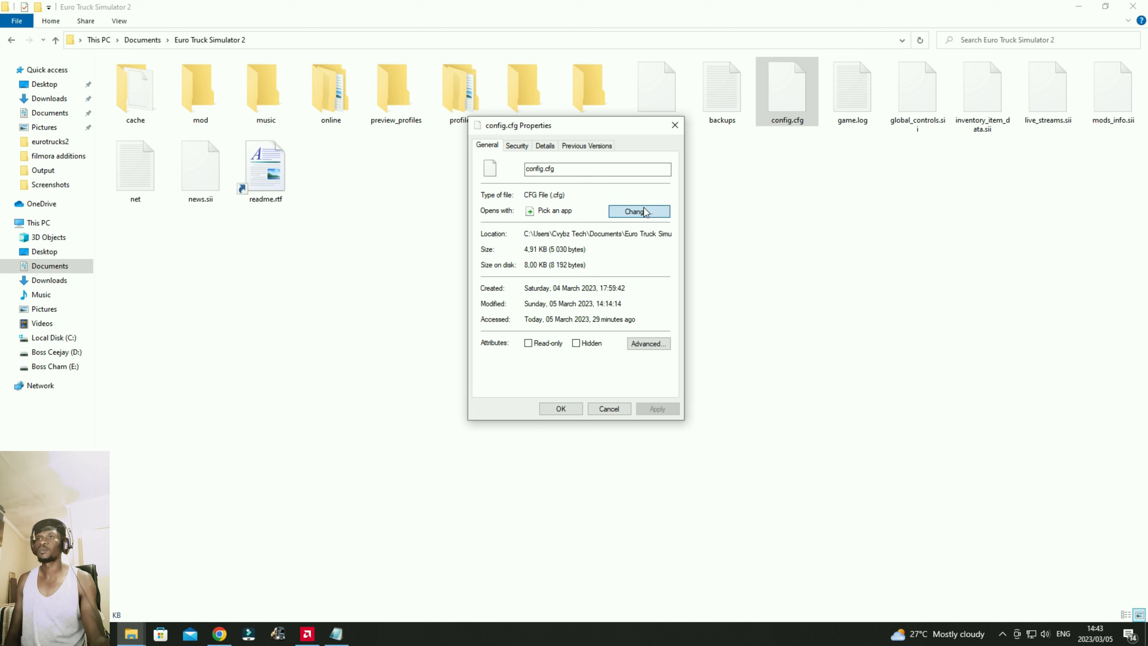
{"action": "left_click", "coordinate": [638, 212]}
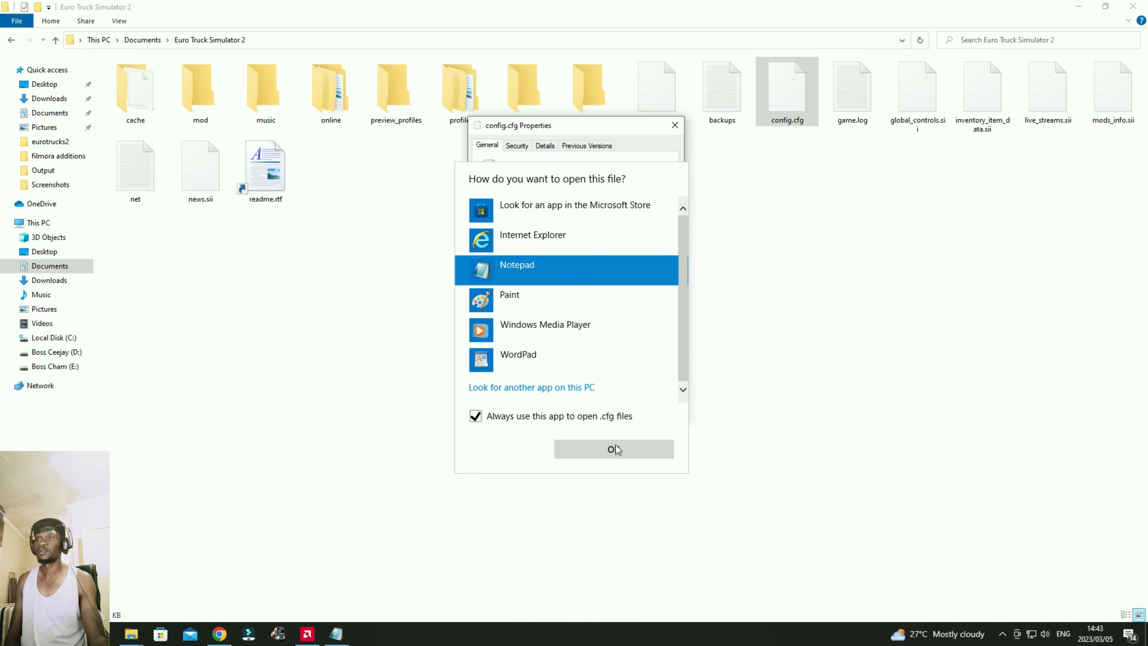
{"action": "left_click", "coordinate": [614, 449]}
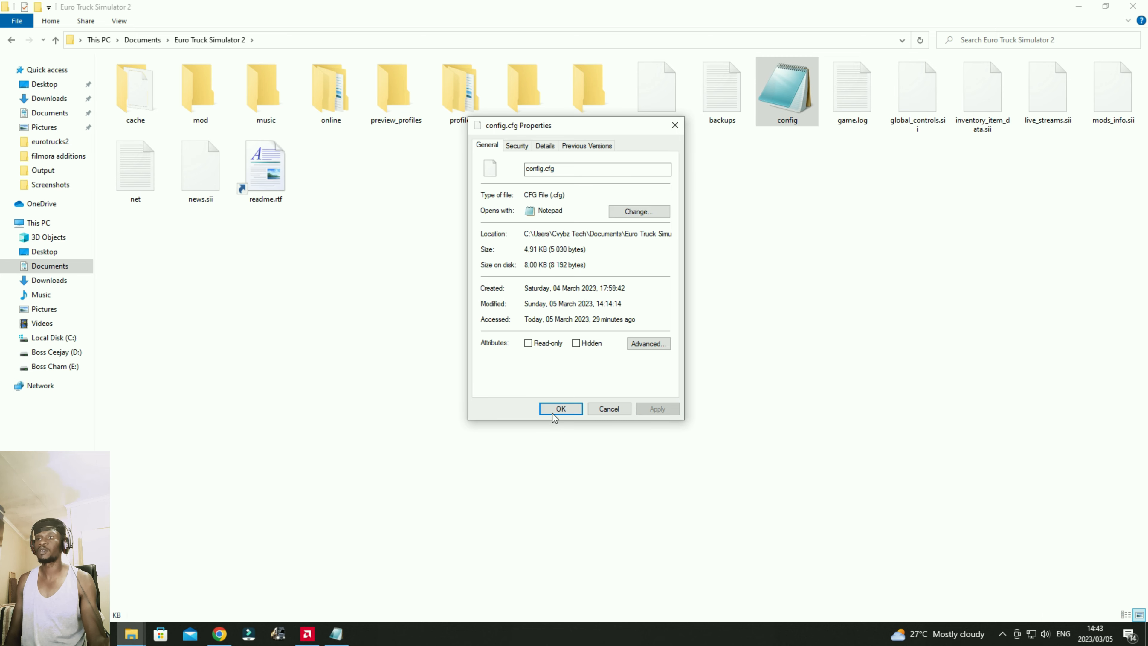
{"action": "left_click", "coordinate": [560, 409]}
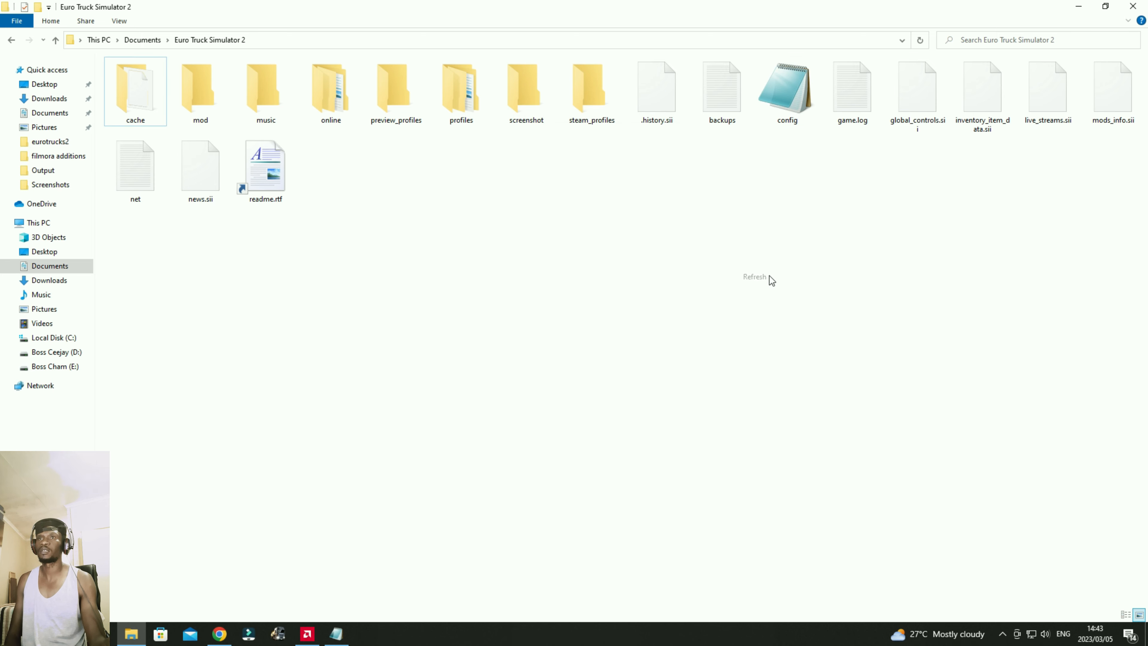
Open config.cfg in Notepad and focus its text for searching
{"action": "double_click", "coordinate": [786, 88]}
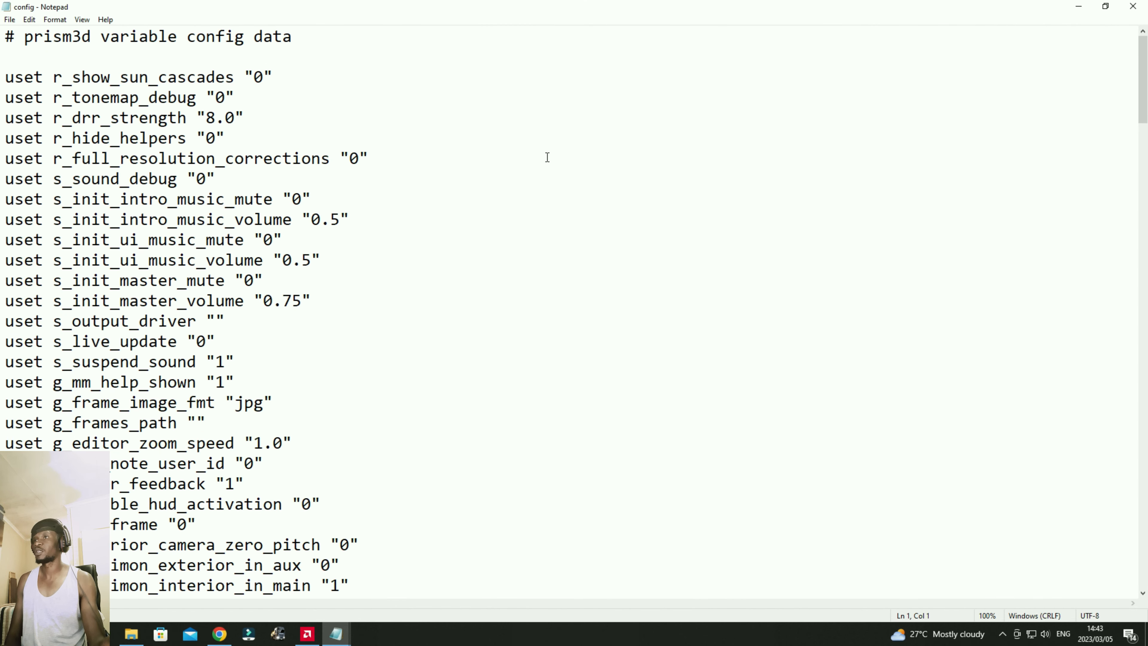
{"action": "left_click", "coordinate": [556, 157]}
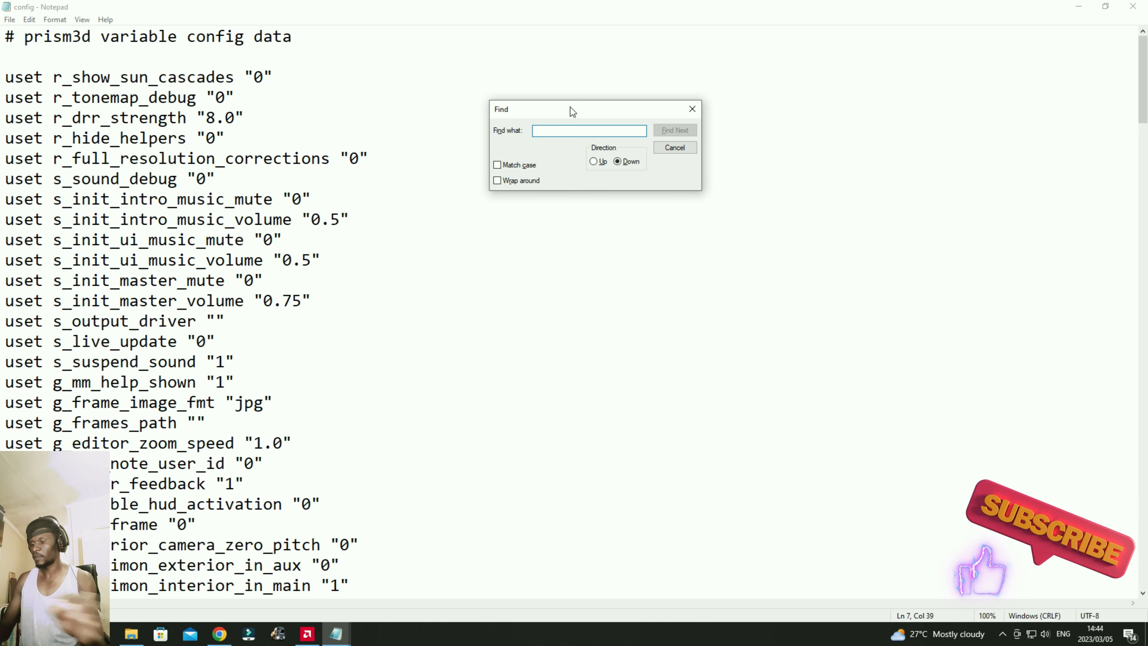
Search for 'g_traffic' and jump to the first match in the config file
{"action": "type", "text": "g"}
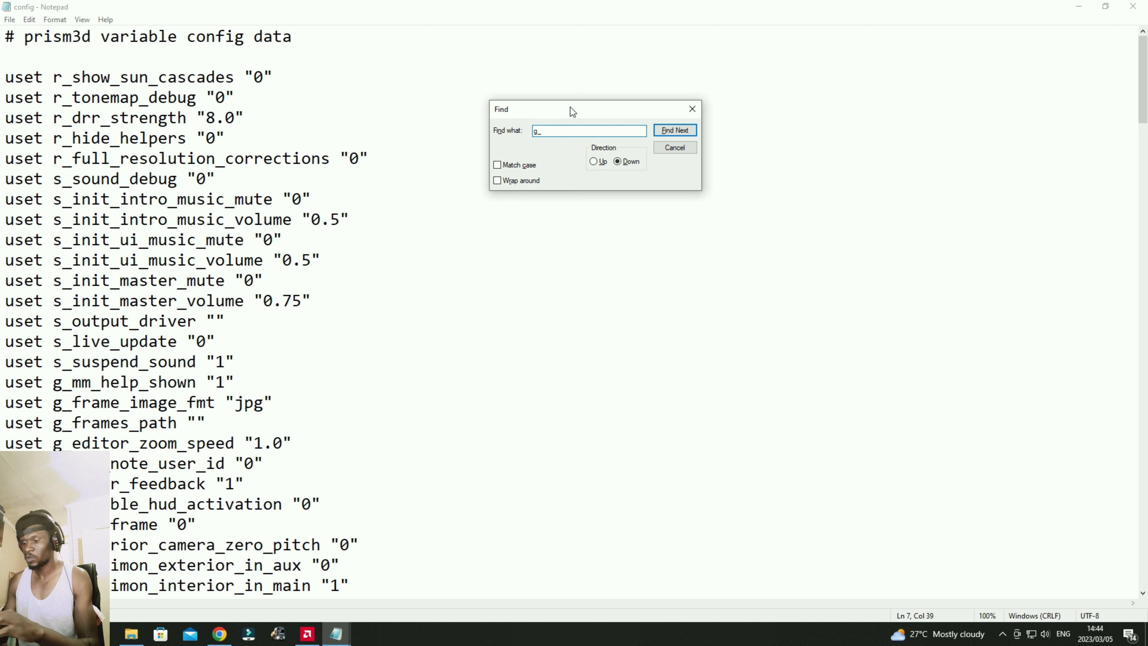
{"action": "type", "text": "_traffi"}
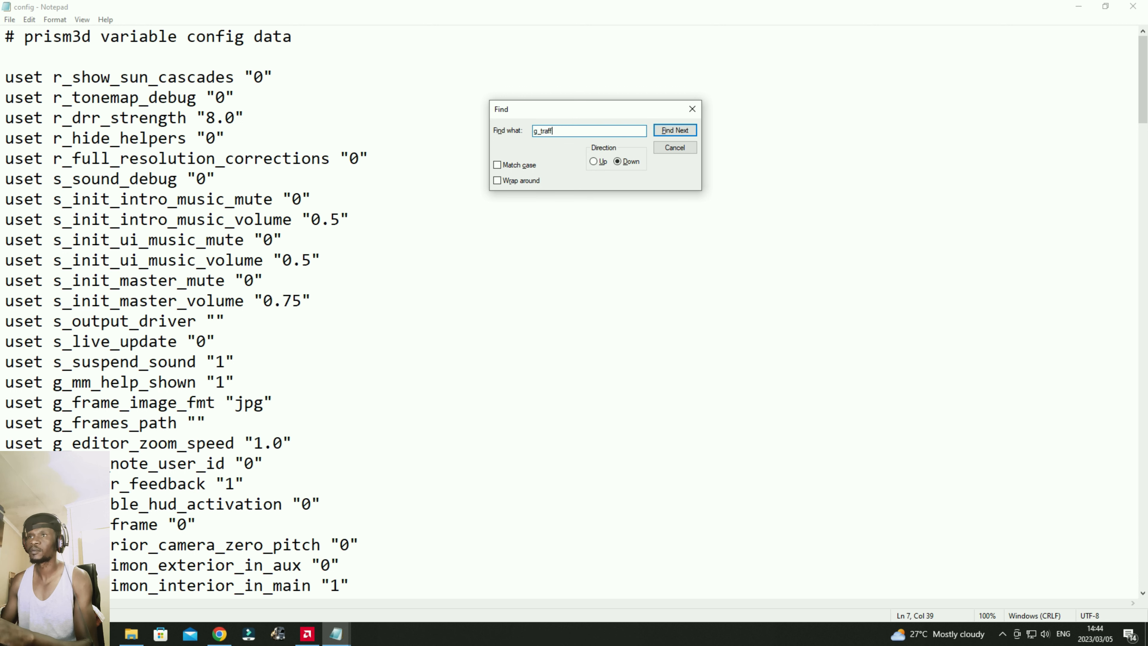
{"action": "type", "text": "ic"}
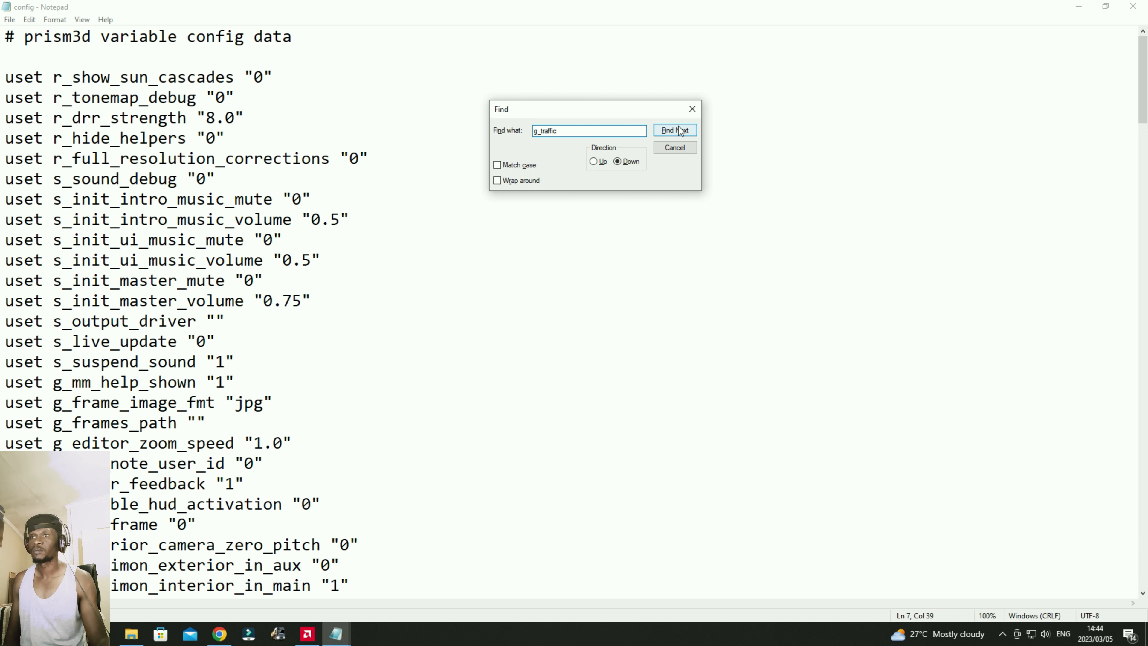
{"action": "left_click", "coordinate": [674, 130]}
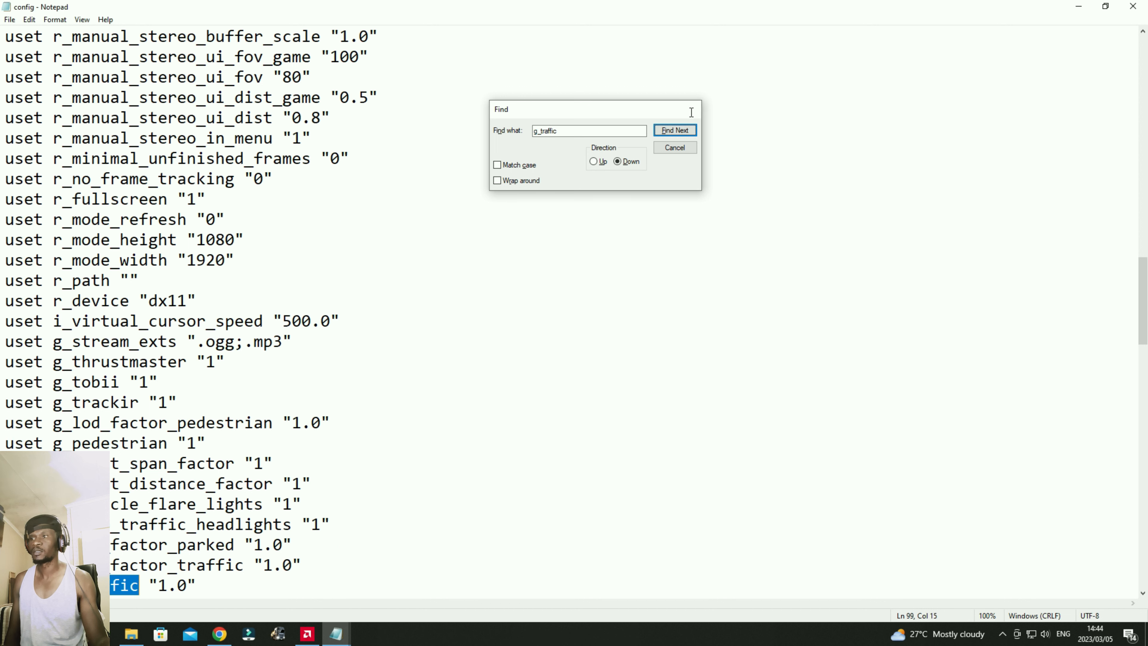
Close Find and place the cursor inside g_traffic's '1.0' value
{"action": "left_click", "coordinate": [673, 130]}
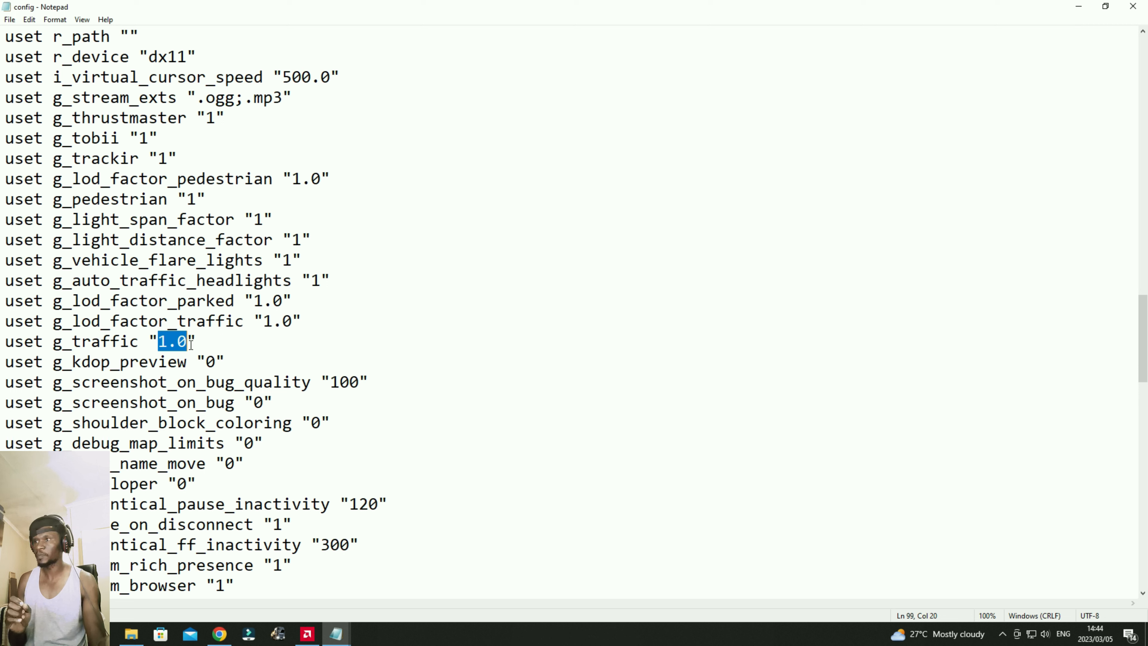
{"action": "left_click", "coordinate": [189, 342]}
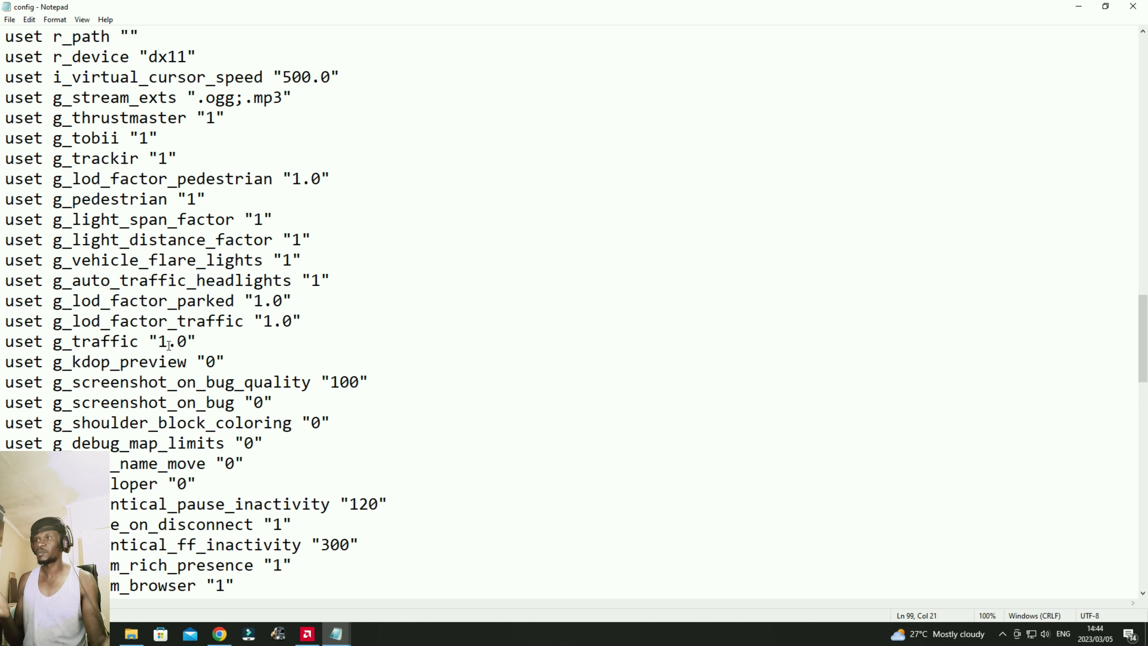